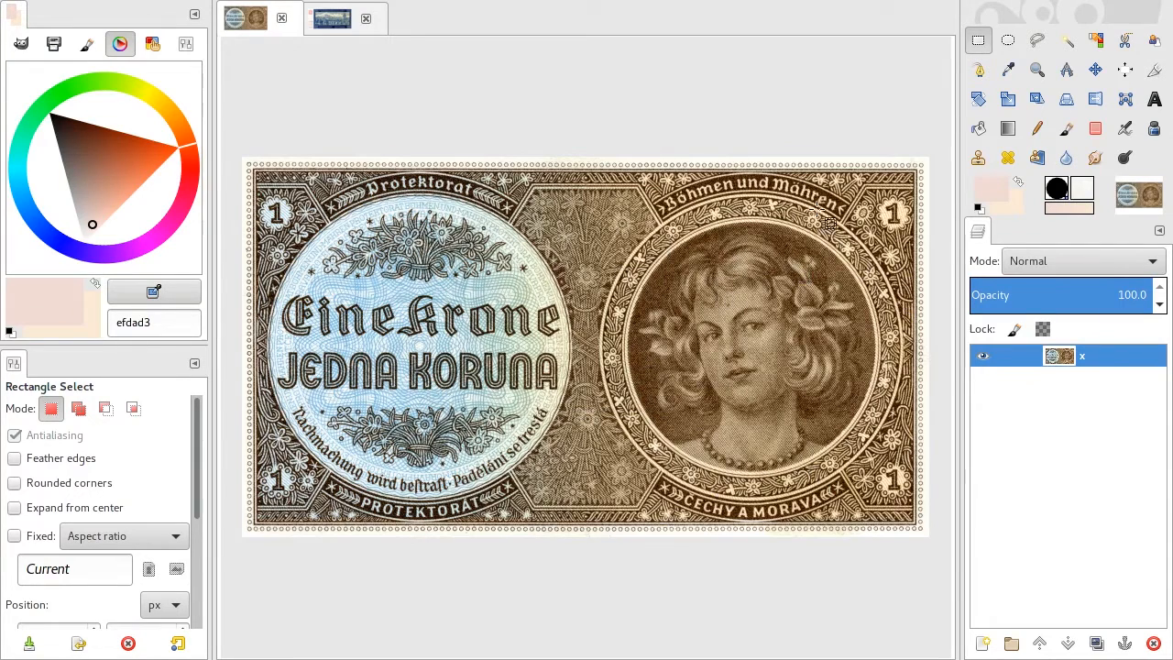
mouse_move(1009, 40)
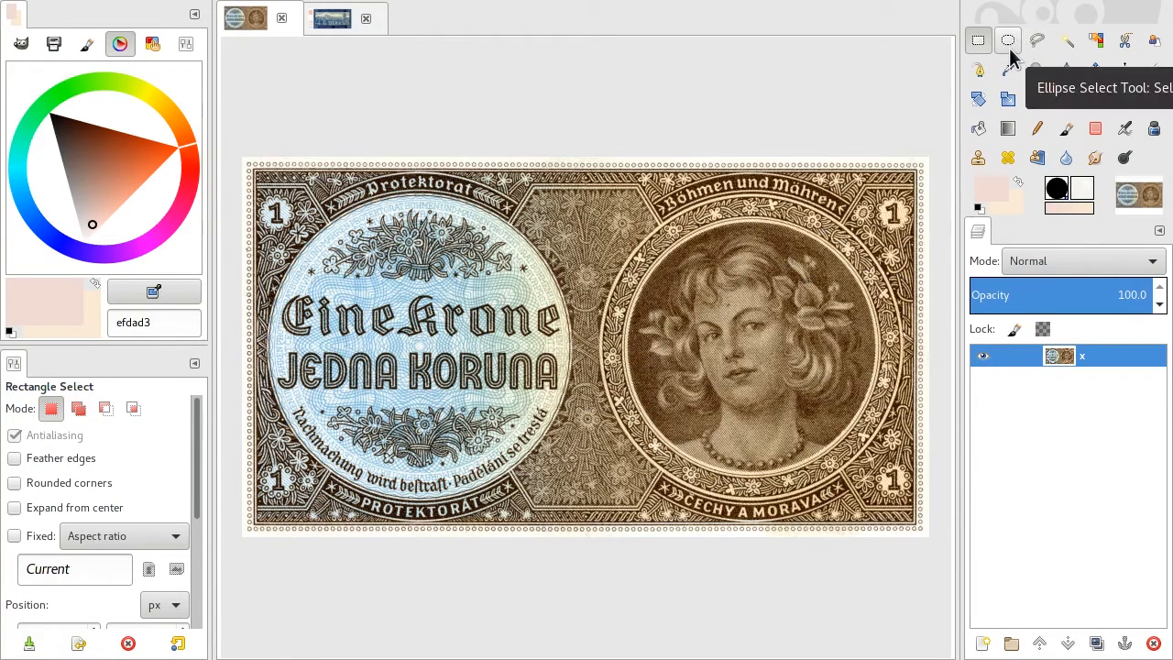
Activate the Ellipse Select tool
left_click(1008, 40)
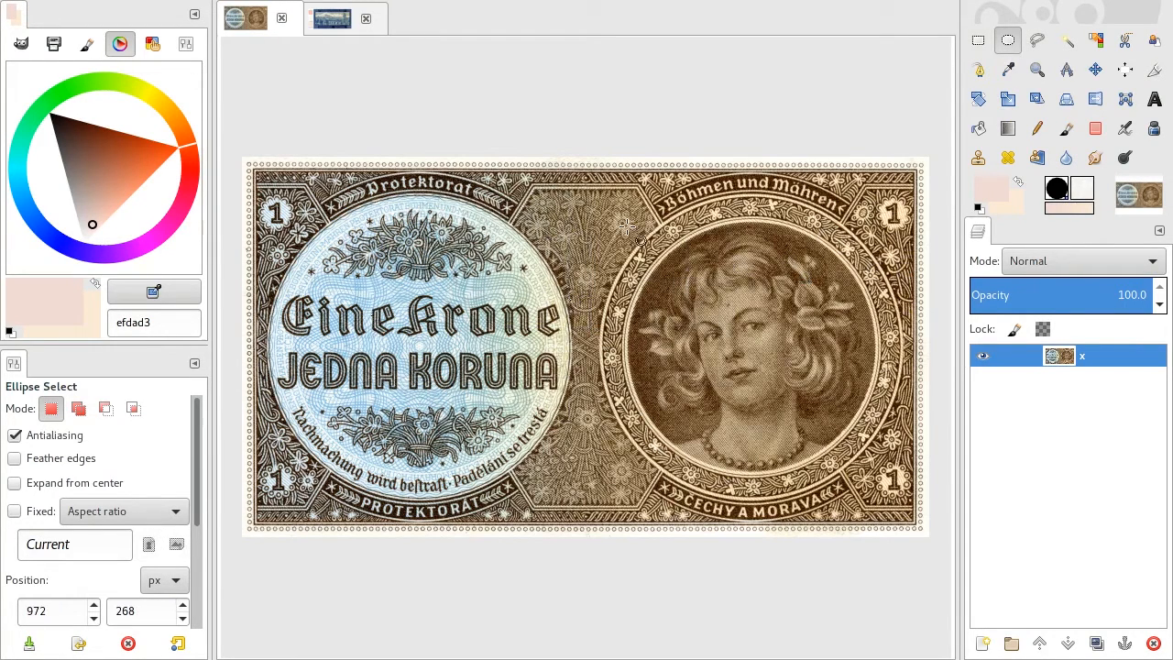
Drag an elliptical selection around the woman's portrait medallion and roughly adjust it
left_click_drag(628, 220, 894, 513)
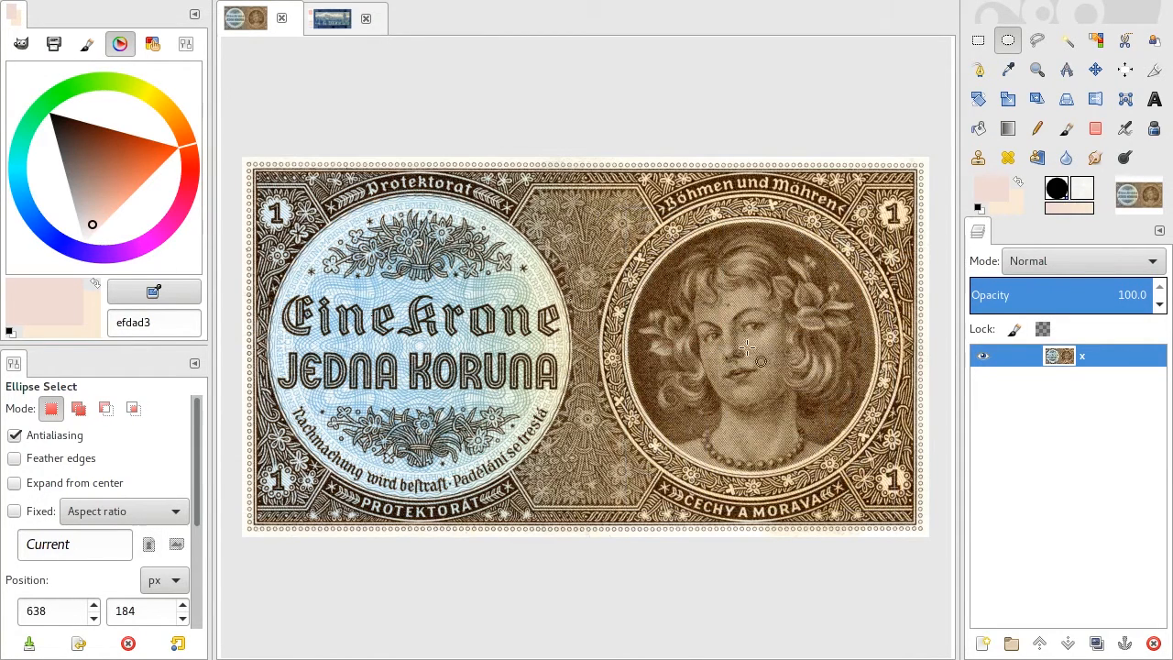
left_click_drag(747, 348, 797, 440)
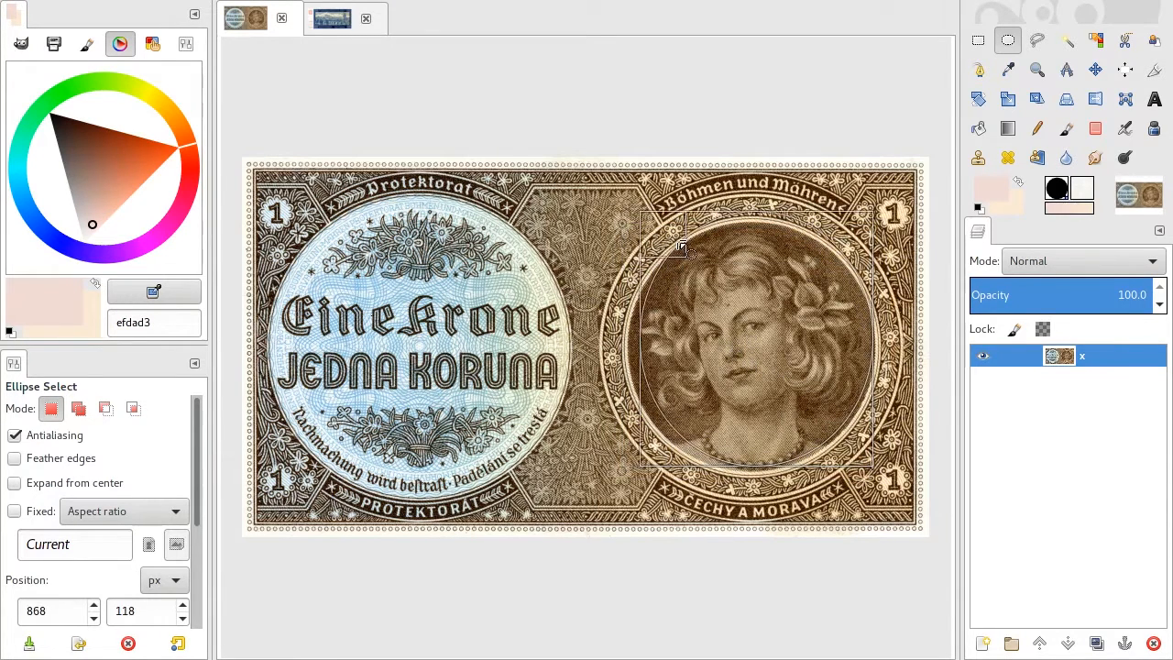
left_click_drag(681, 247, 860, 333)
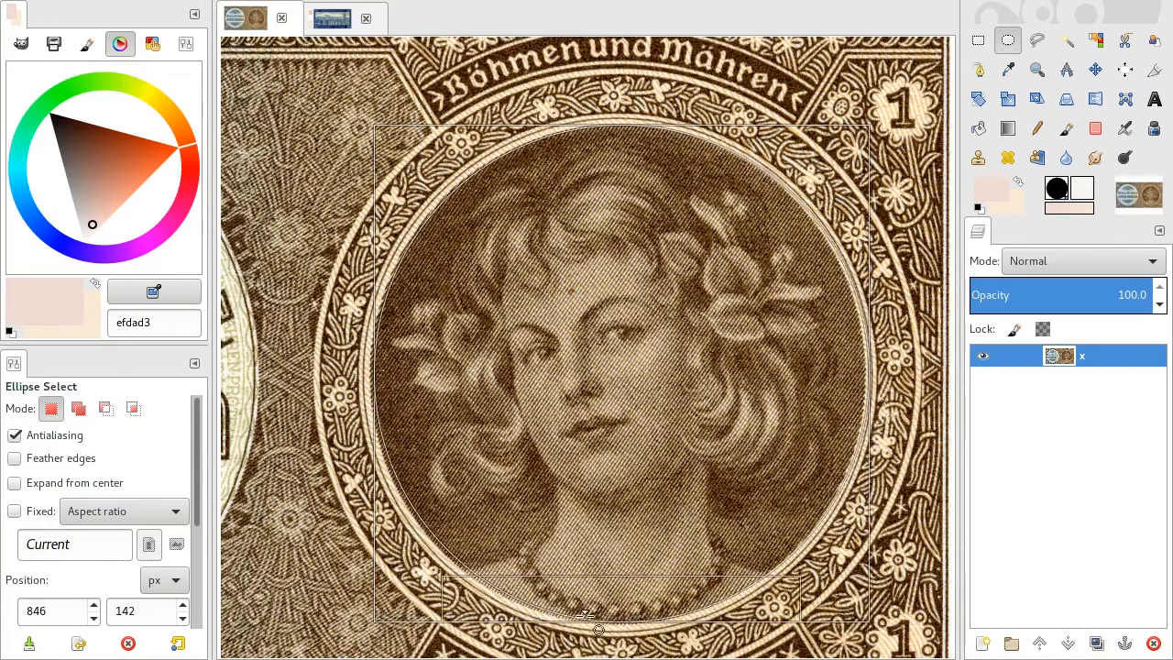
Resize the ellipse so it matches the portrait frame's inner circular border
left_click_drag(598, 630, 626, 371)
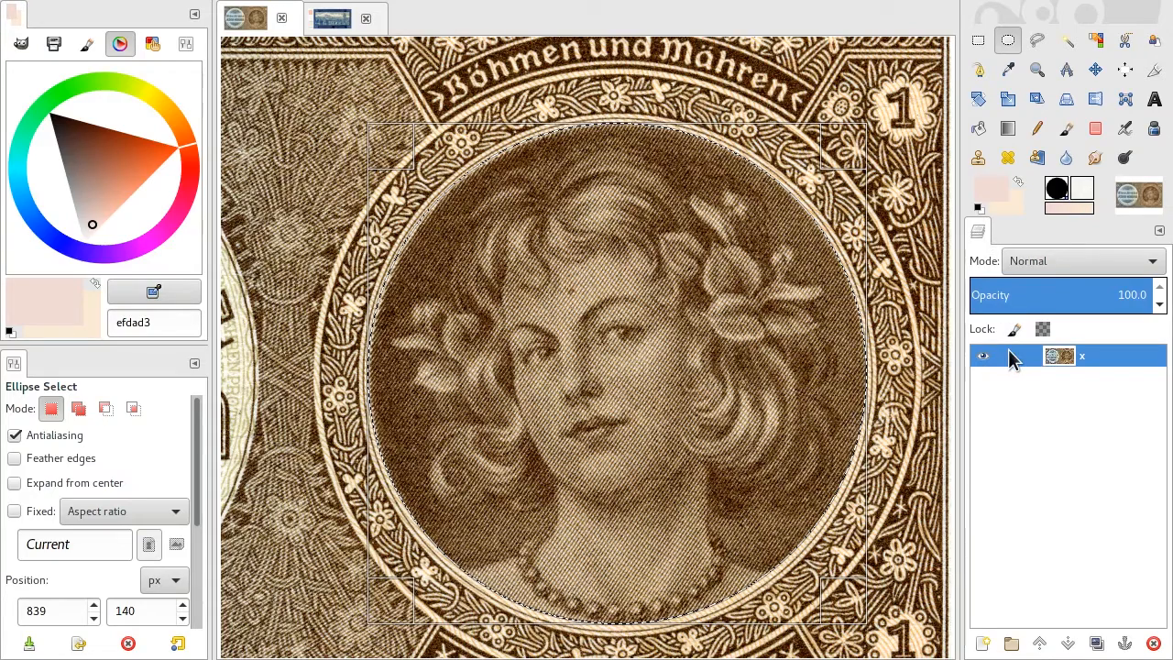
Add an alpha channel to the layer and clear the selected portrait area
right_click(1059, 356)
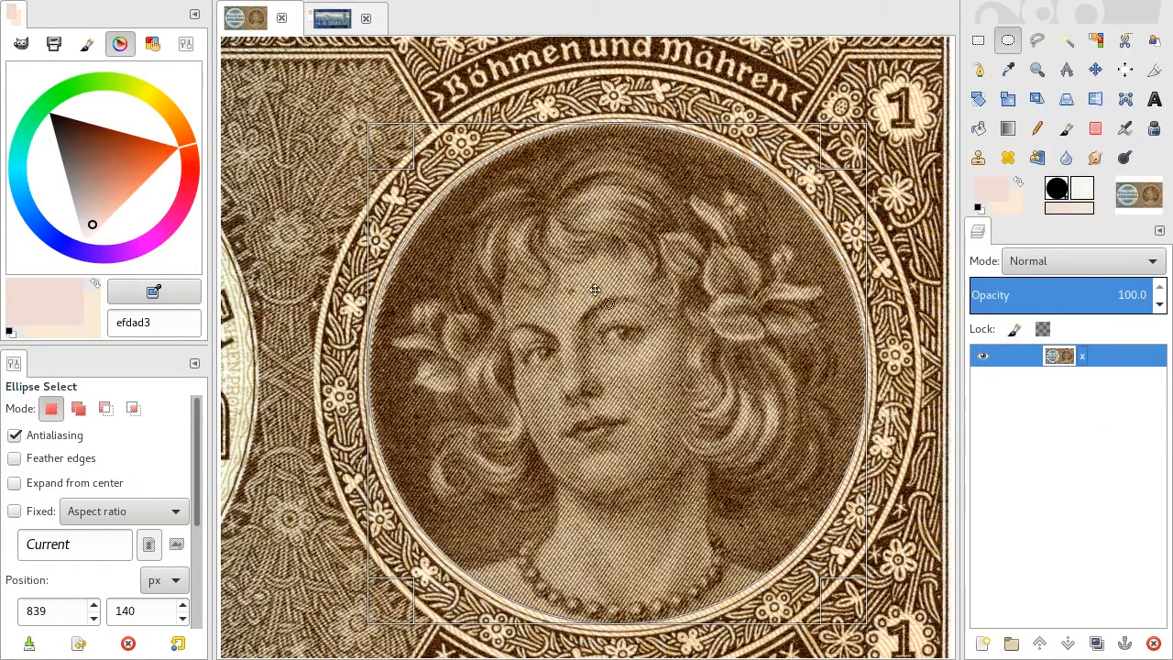
right_click(595, 292)
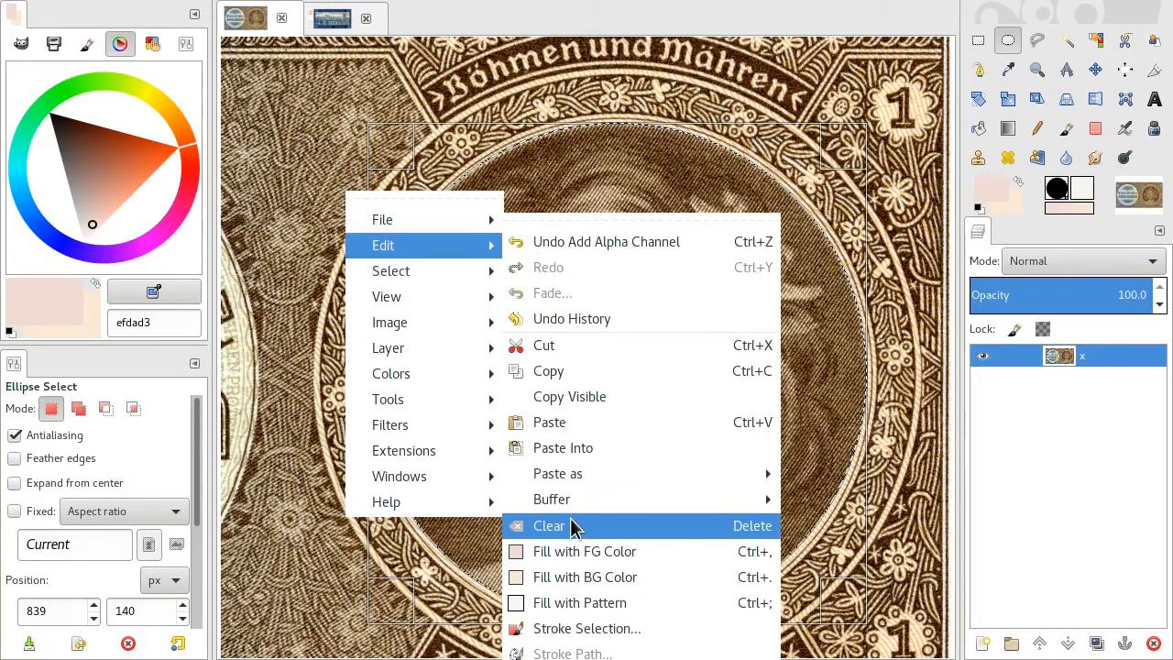
left_click(549, 525)
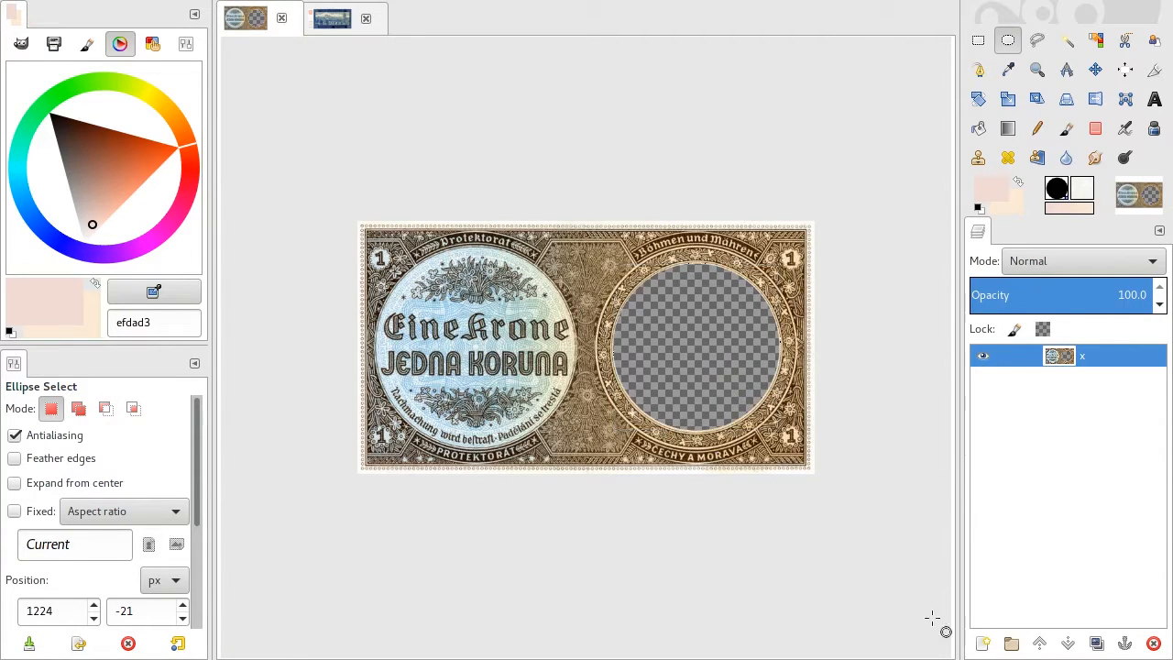
Add a pale pink filled layer below, then select all and copy the blue 100-koruna banknote
left_click(983, 643)
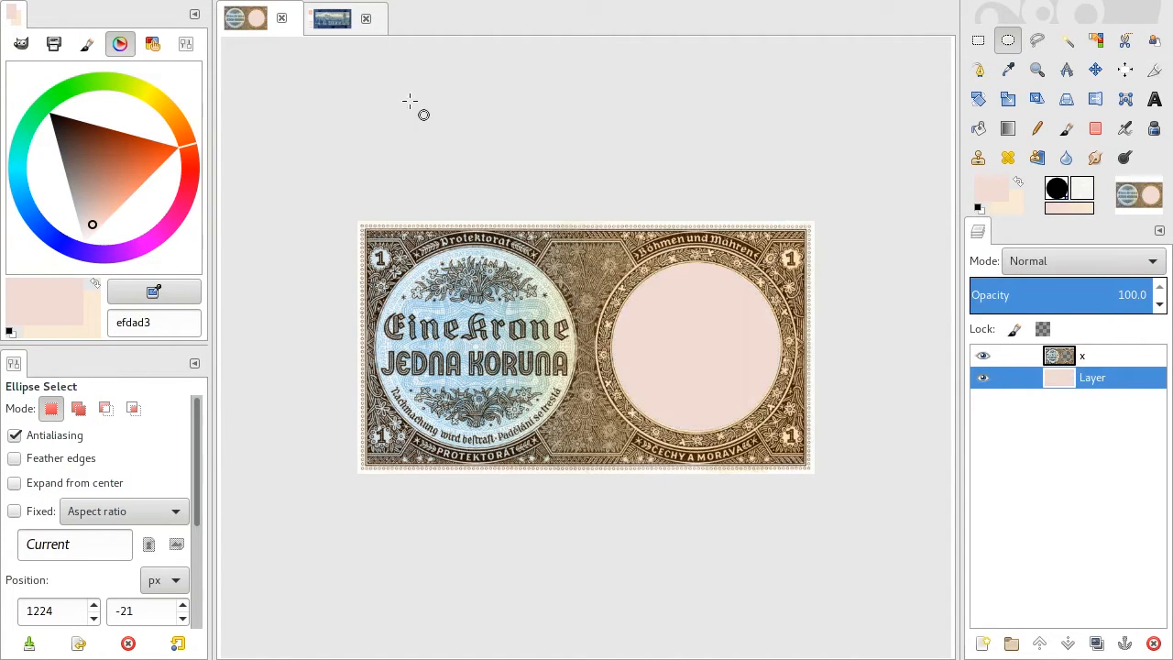
left_click(330, 18)
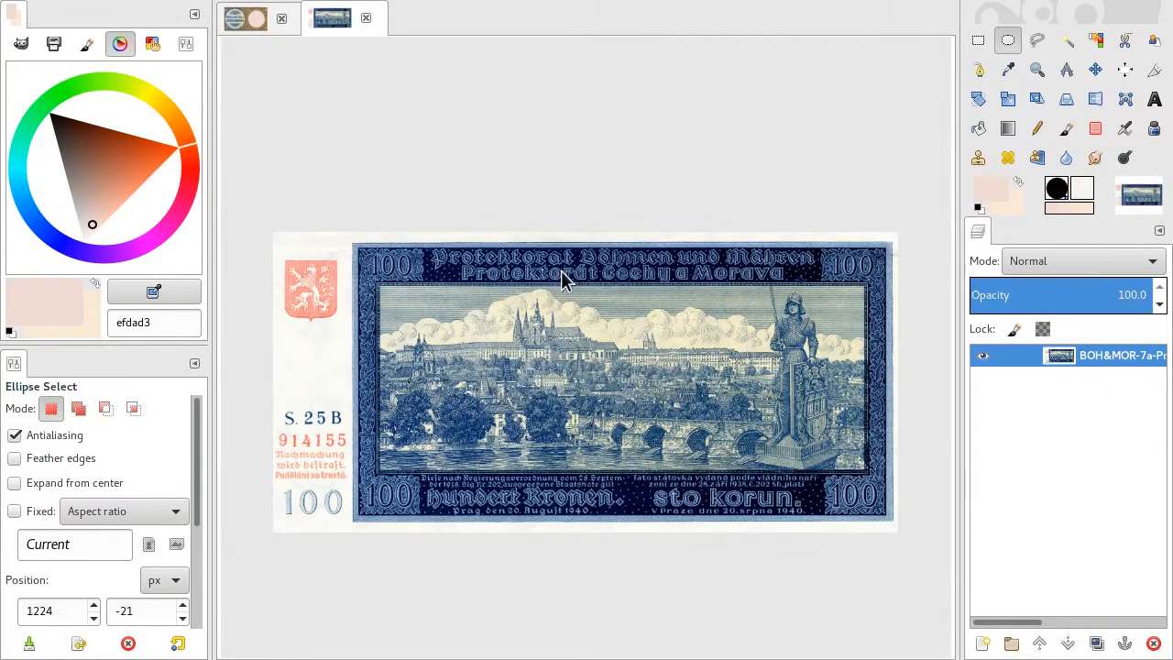
right_click(564, 279)
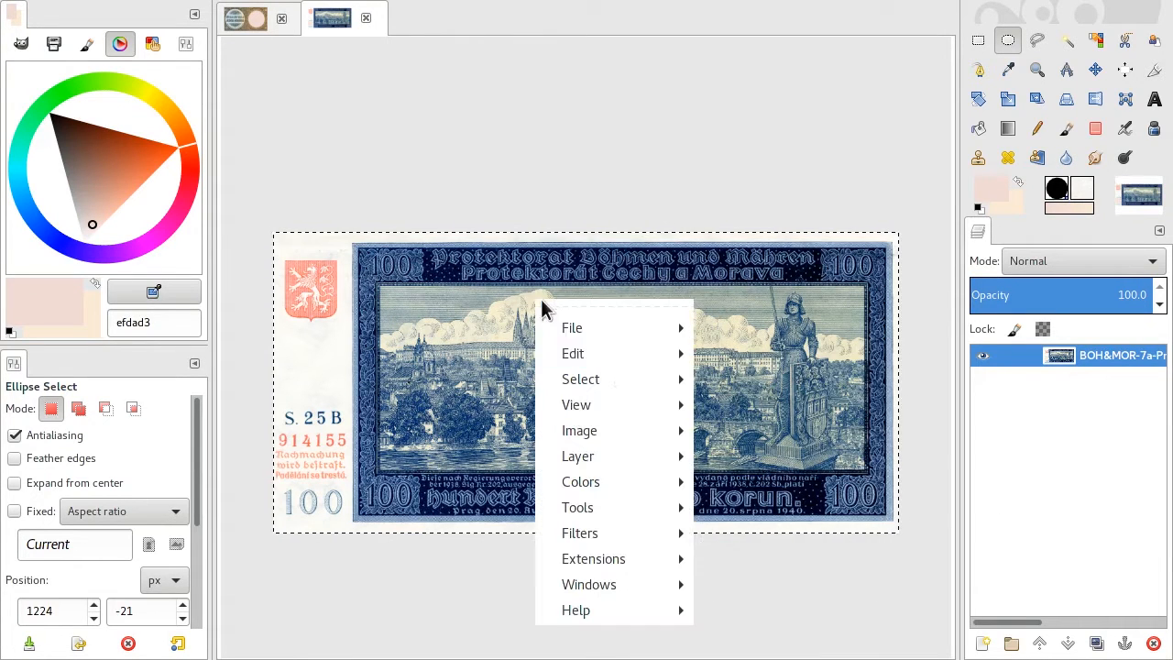
left_click(573, 353)
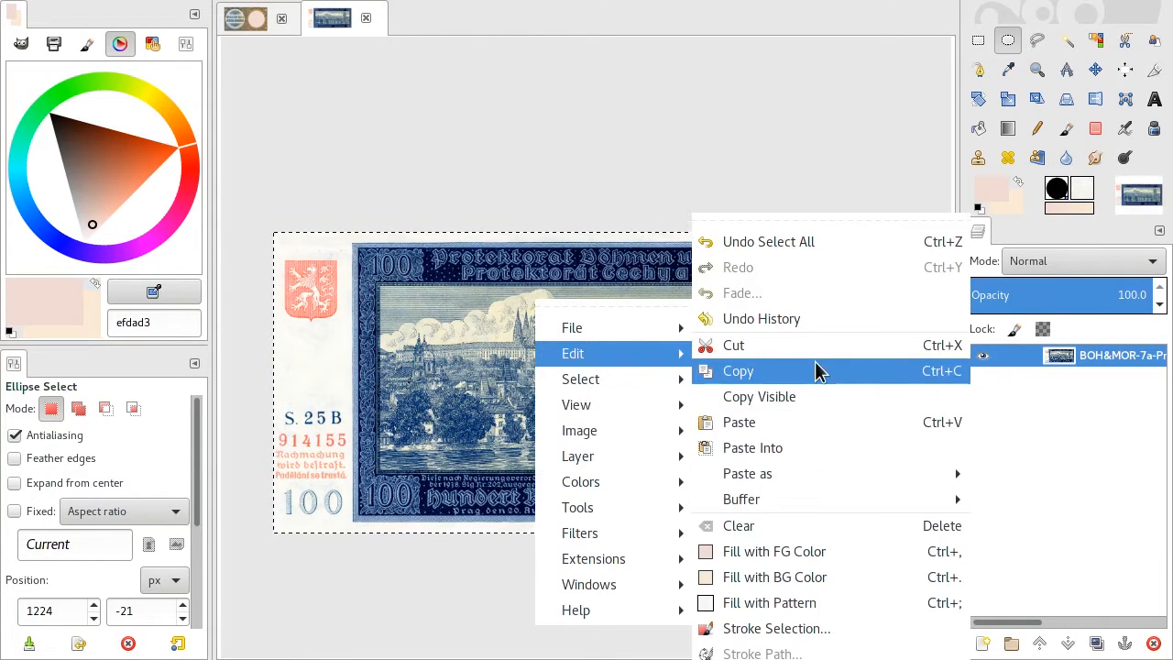
left_click(738, 370)
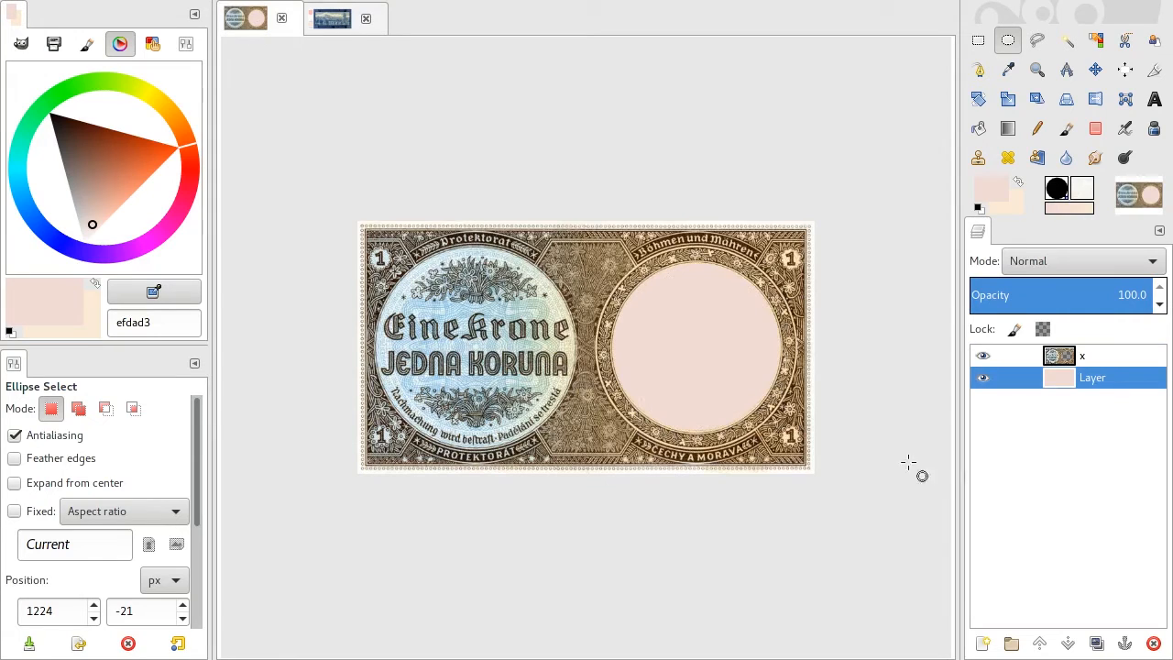
right_click(491, 279)
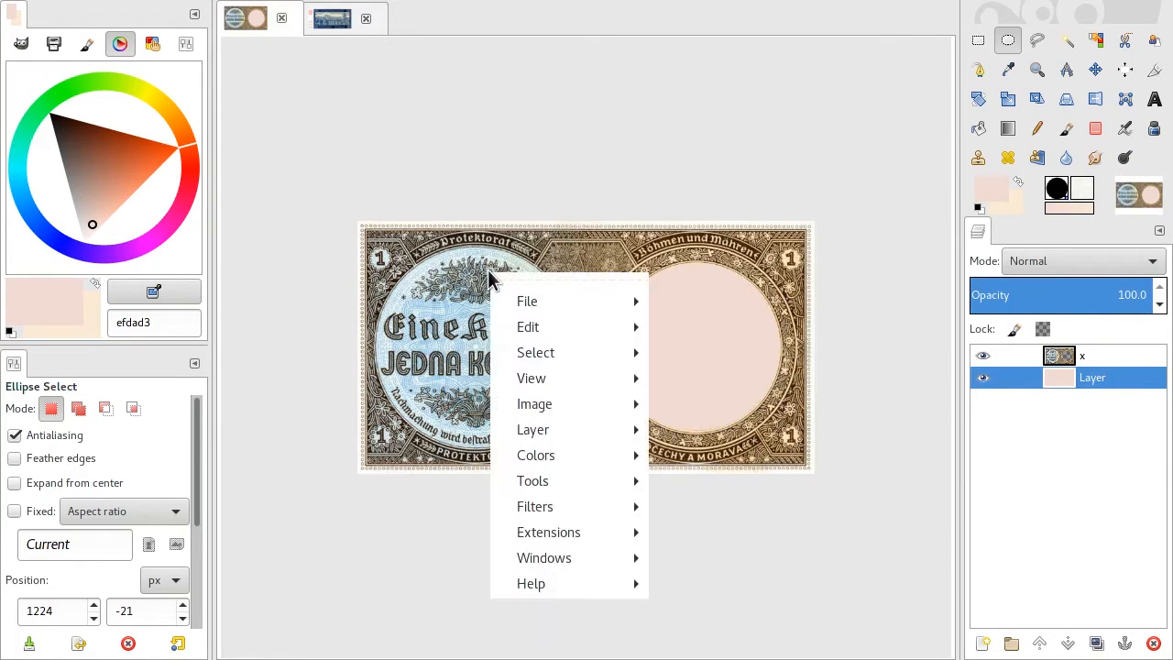